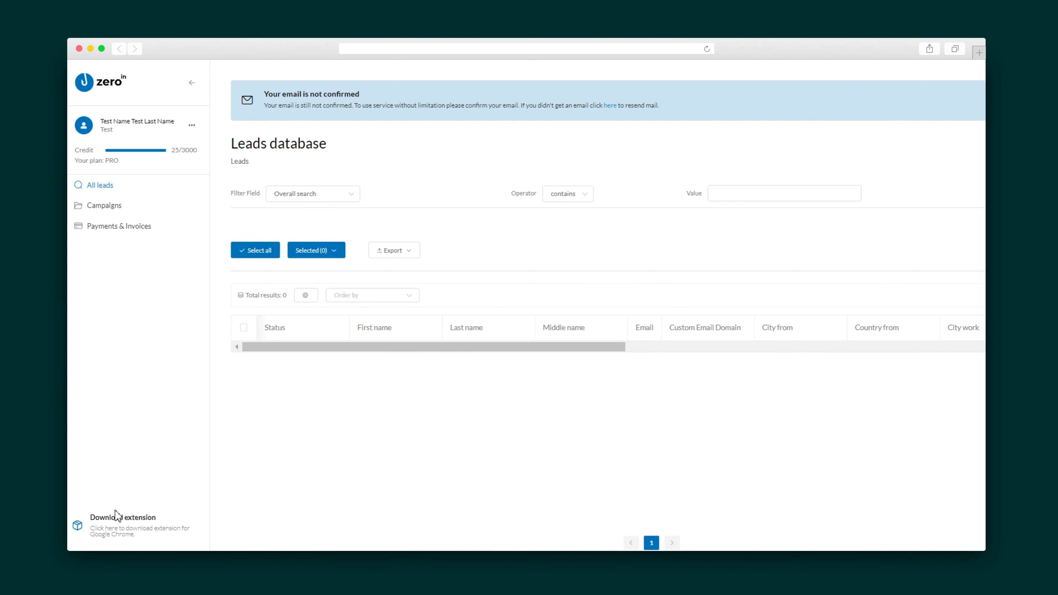
pyautogui.moveTo(133, 505)
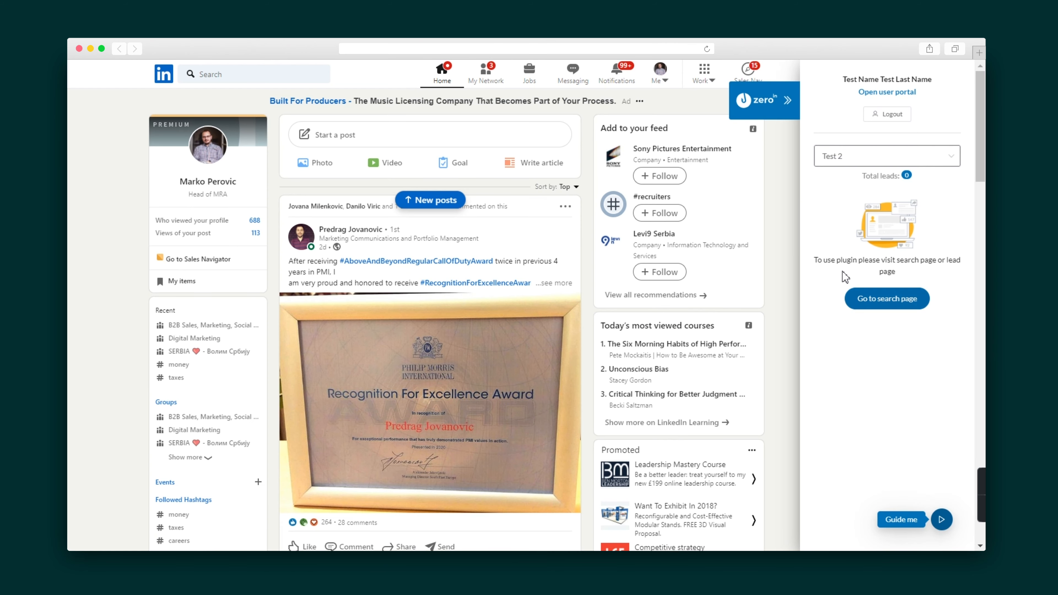
# Go to the LinkedIn search page to collect leads for campaign Test 2.
pyautogui.click(886, 156)
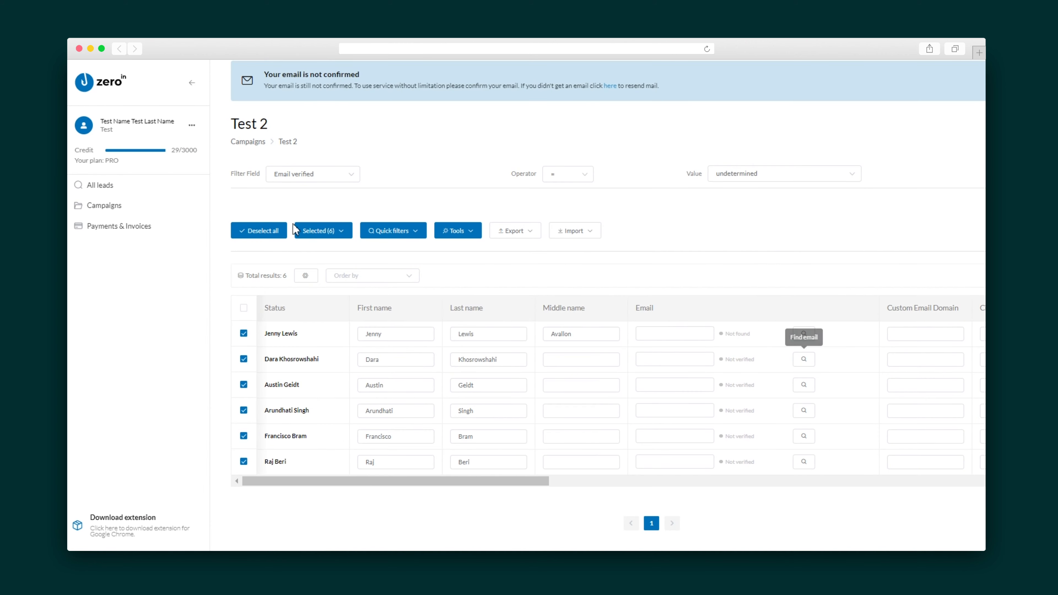
# Review the Selected bulk actions and the Tools email options for the six leads.
pyautogui.click(318, 230)
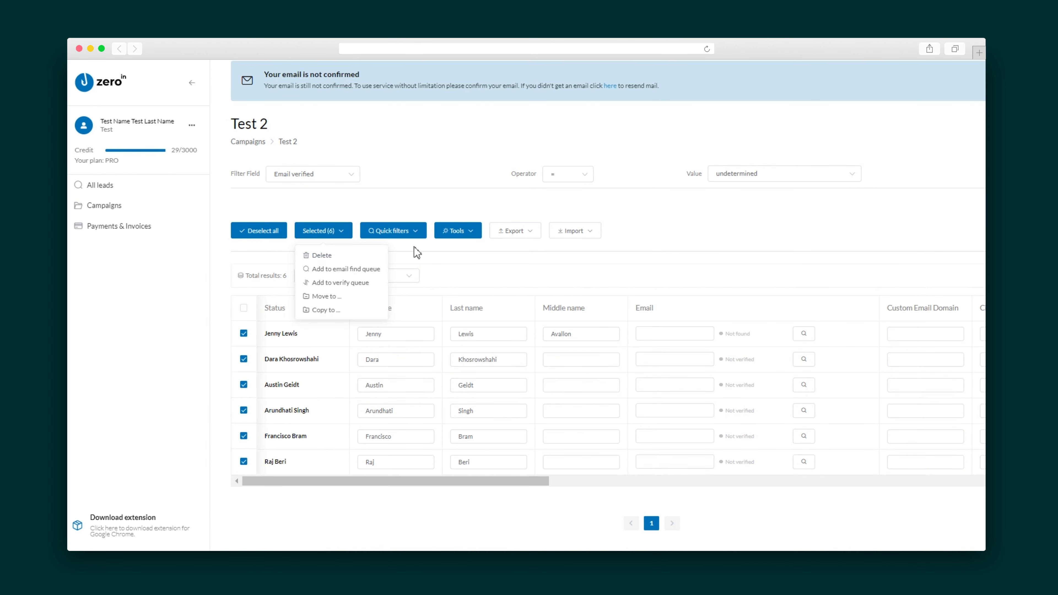
pyautogui.click(457, 231)
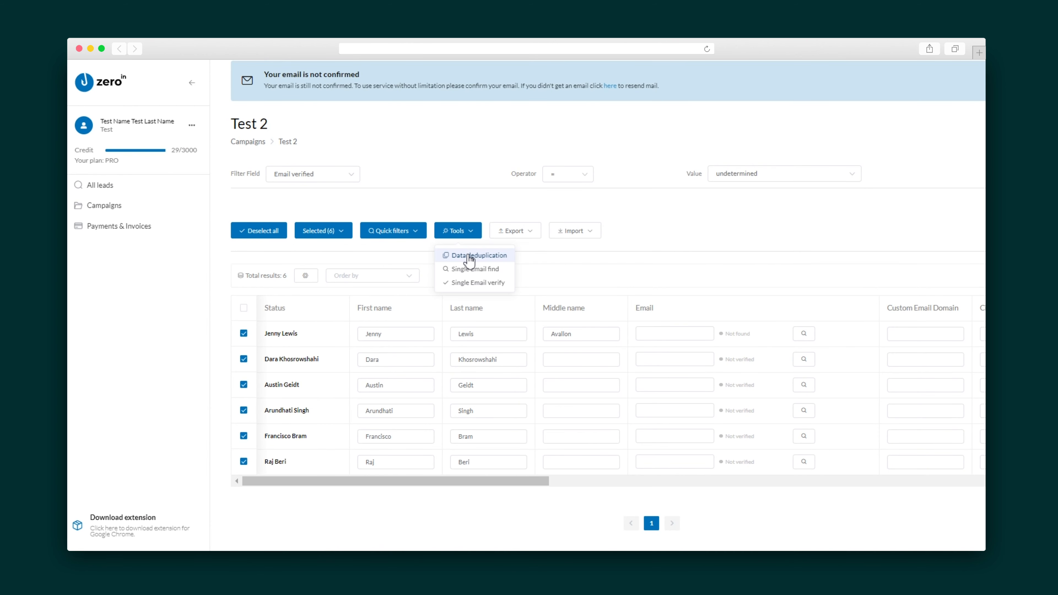
pyautogui.rightClick(469, 259)
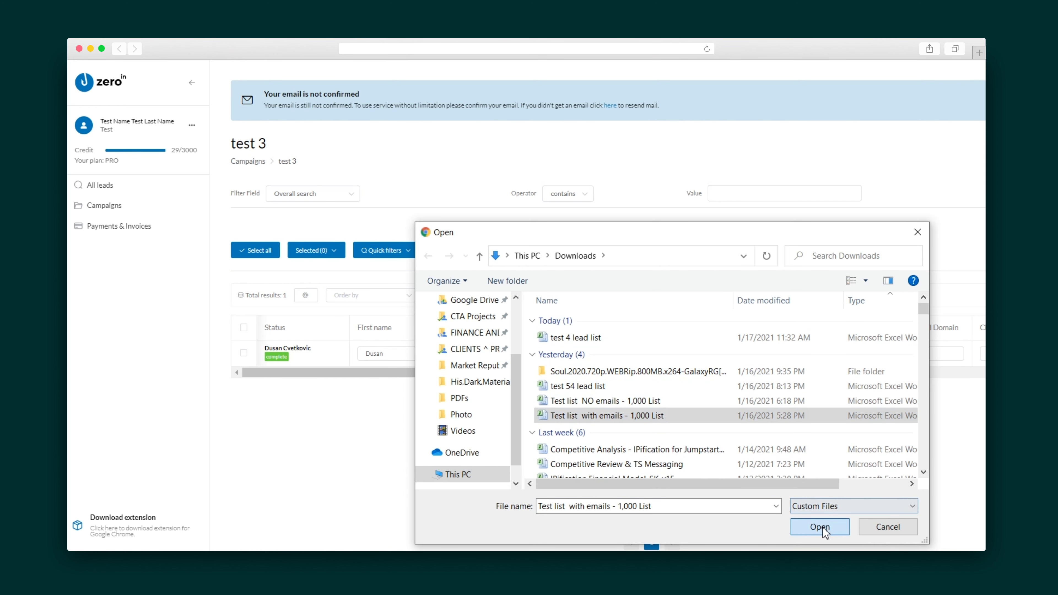
# Import the emails list file into campaign test 3 and queue one lead's email for verification.
pyautogui.click(819, 526)
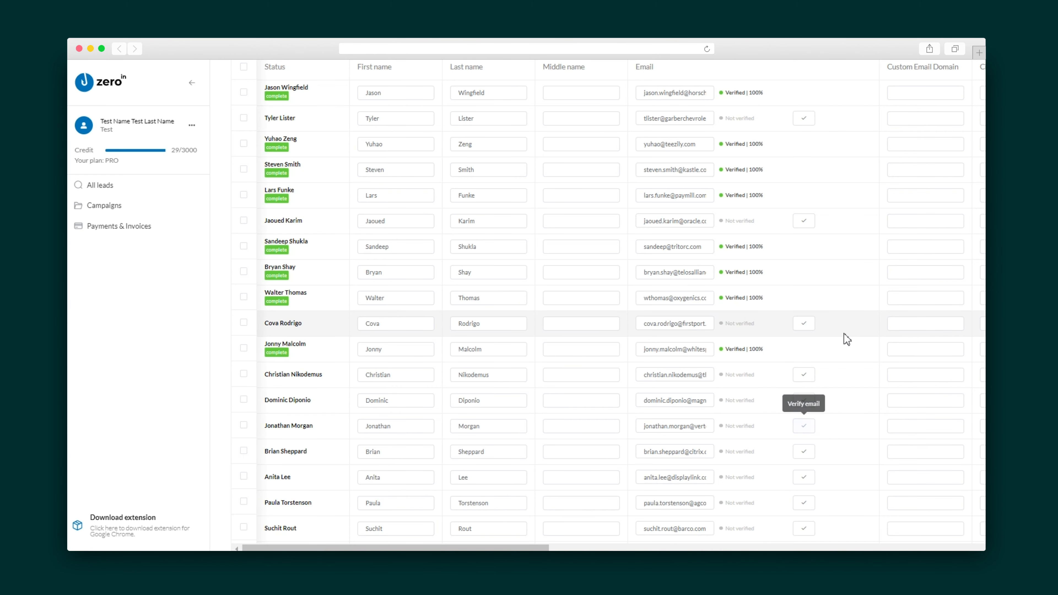
pyautogui.click(803, 426)
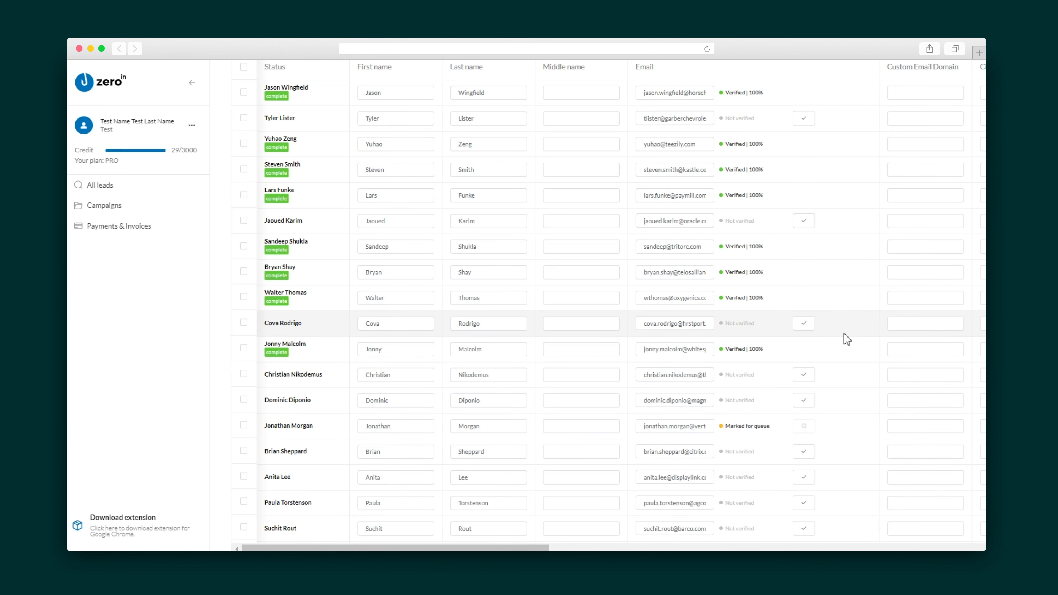